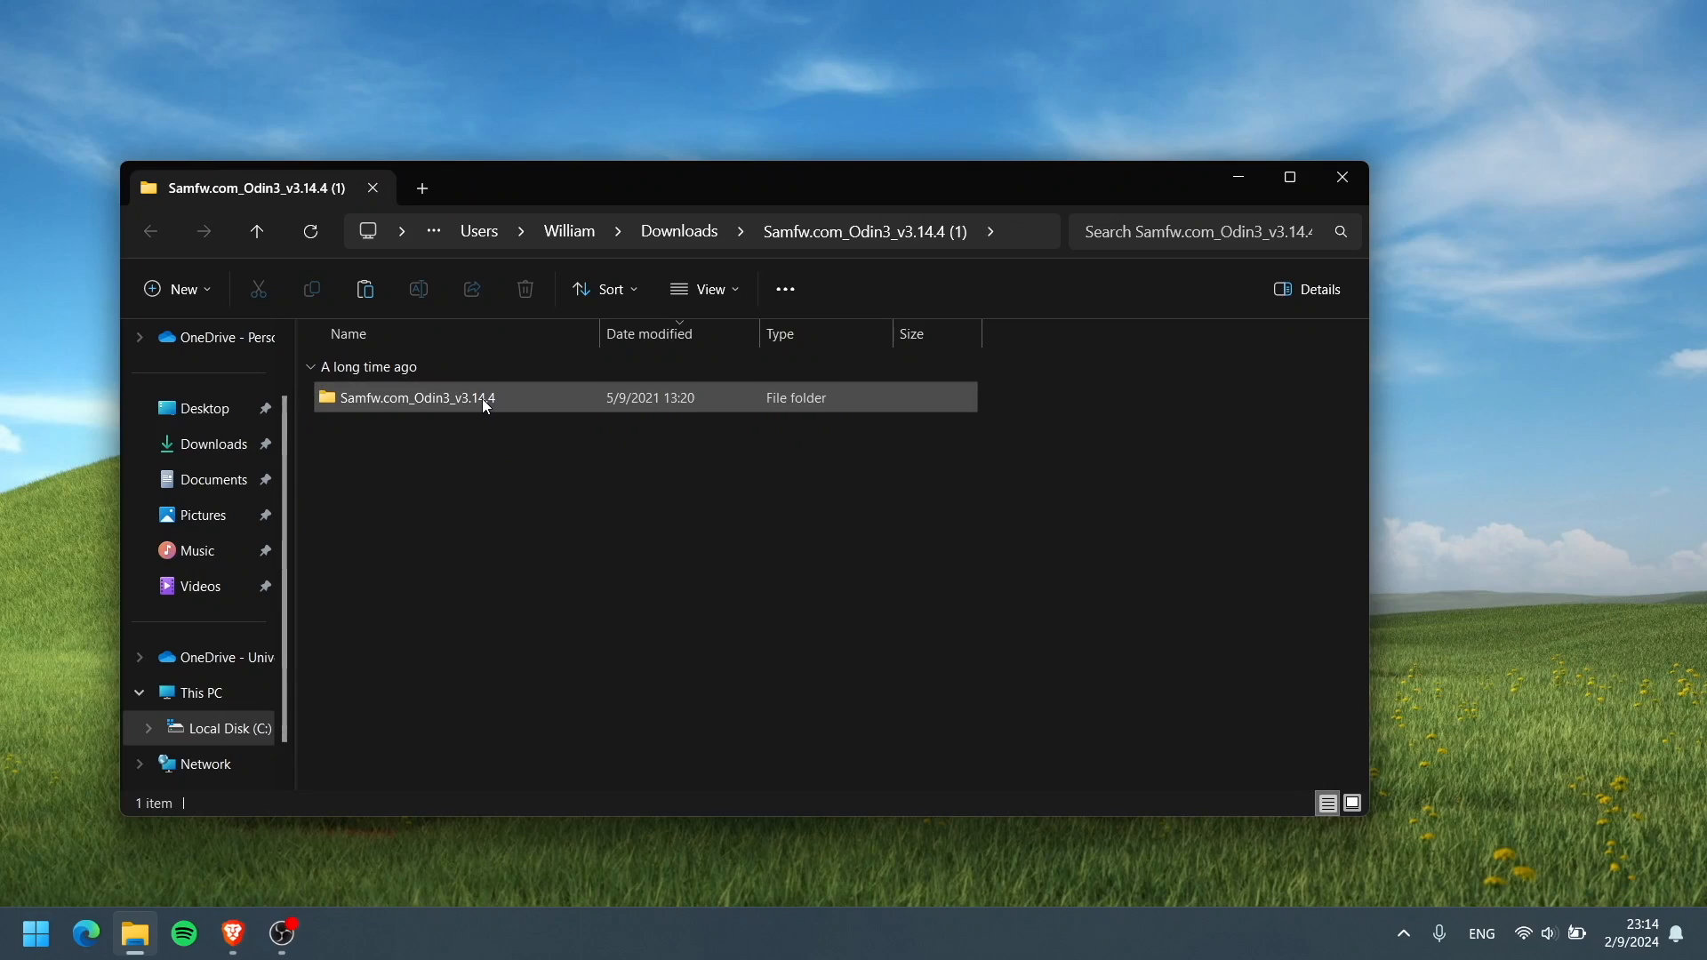
# Open the Samfw.com_Odin3_v3.14.4 folder and launch Odin3_v3.14.4_Samfw.com.exe
pyautogui.doubleClick(414, 398)
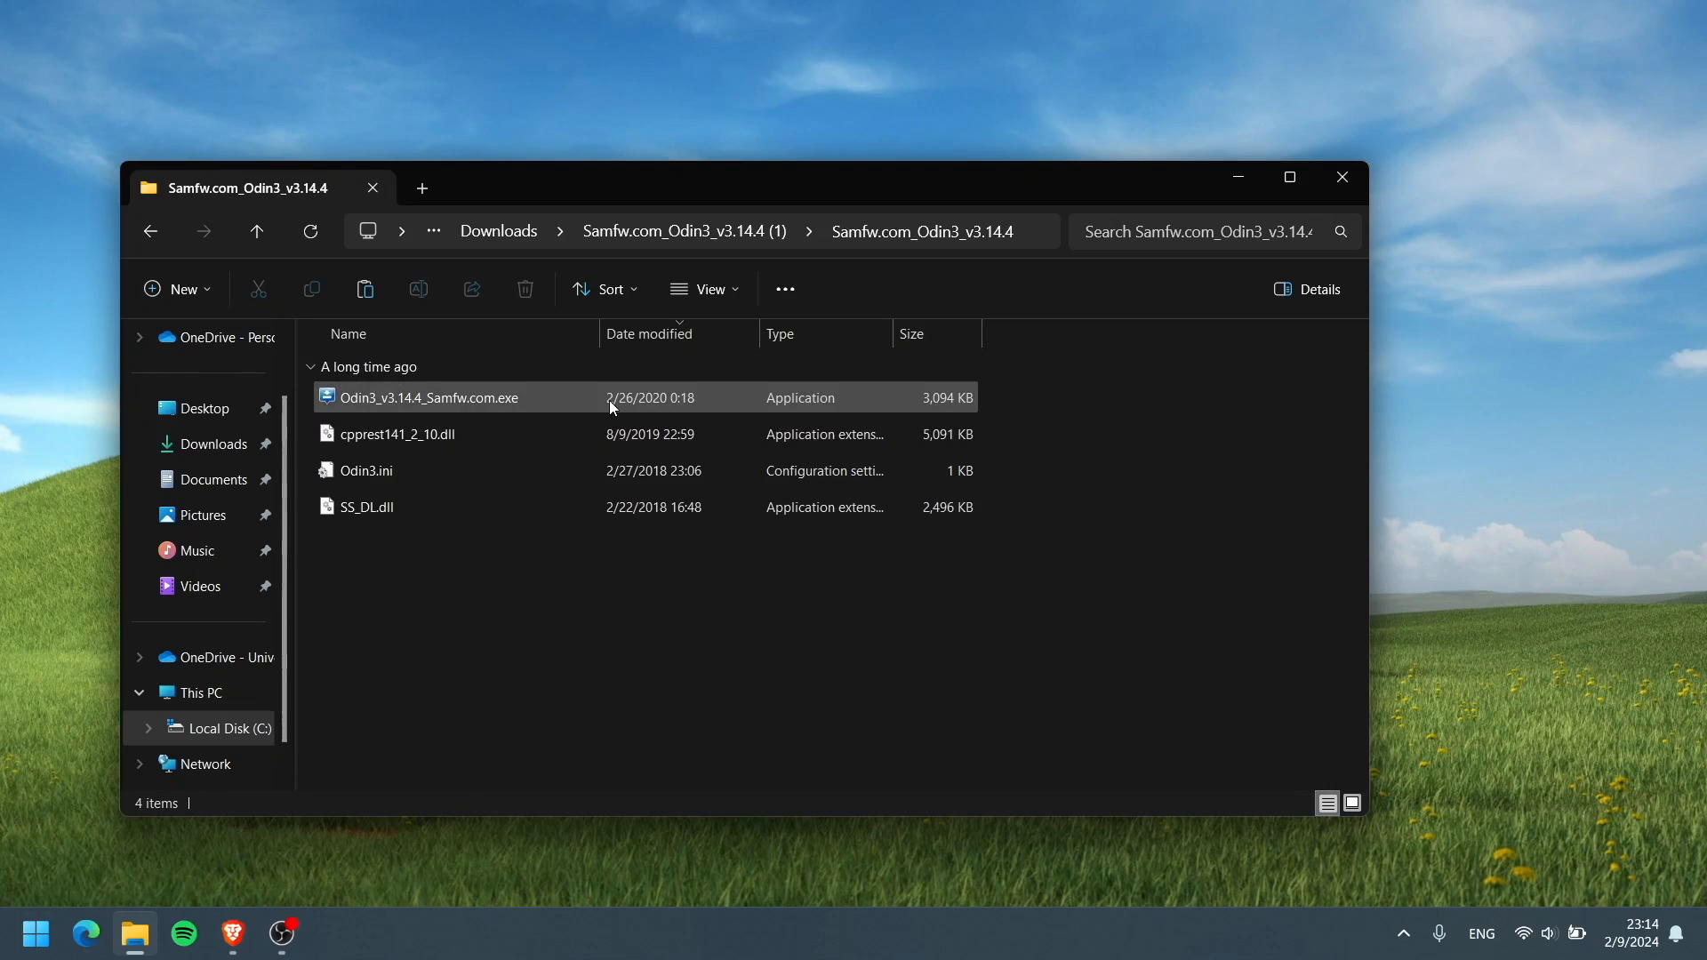
pyautogui.doubleClick(427, 398)
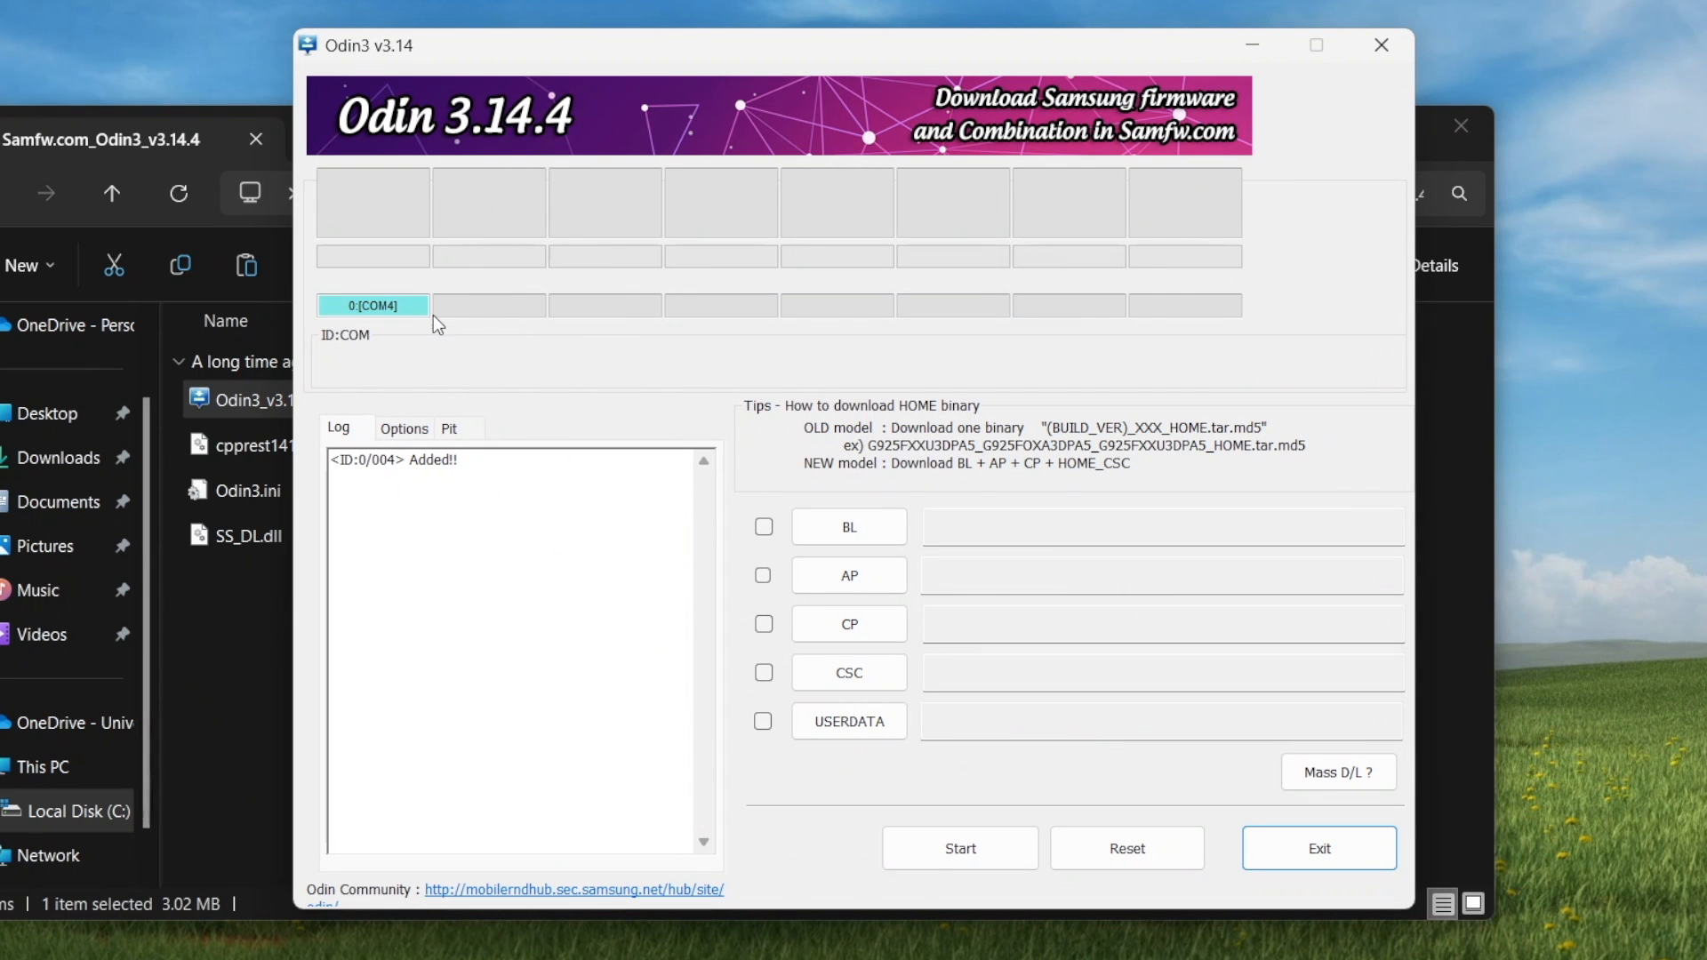
pyautogui.moveTo(456, 319)
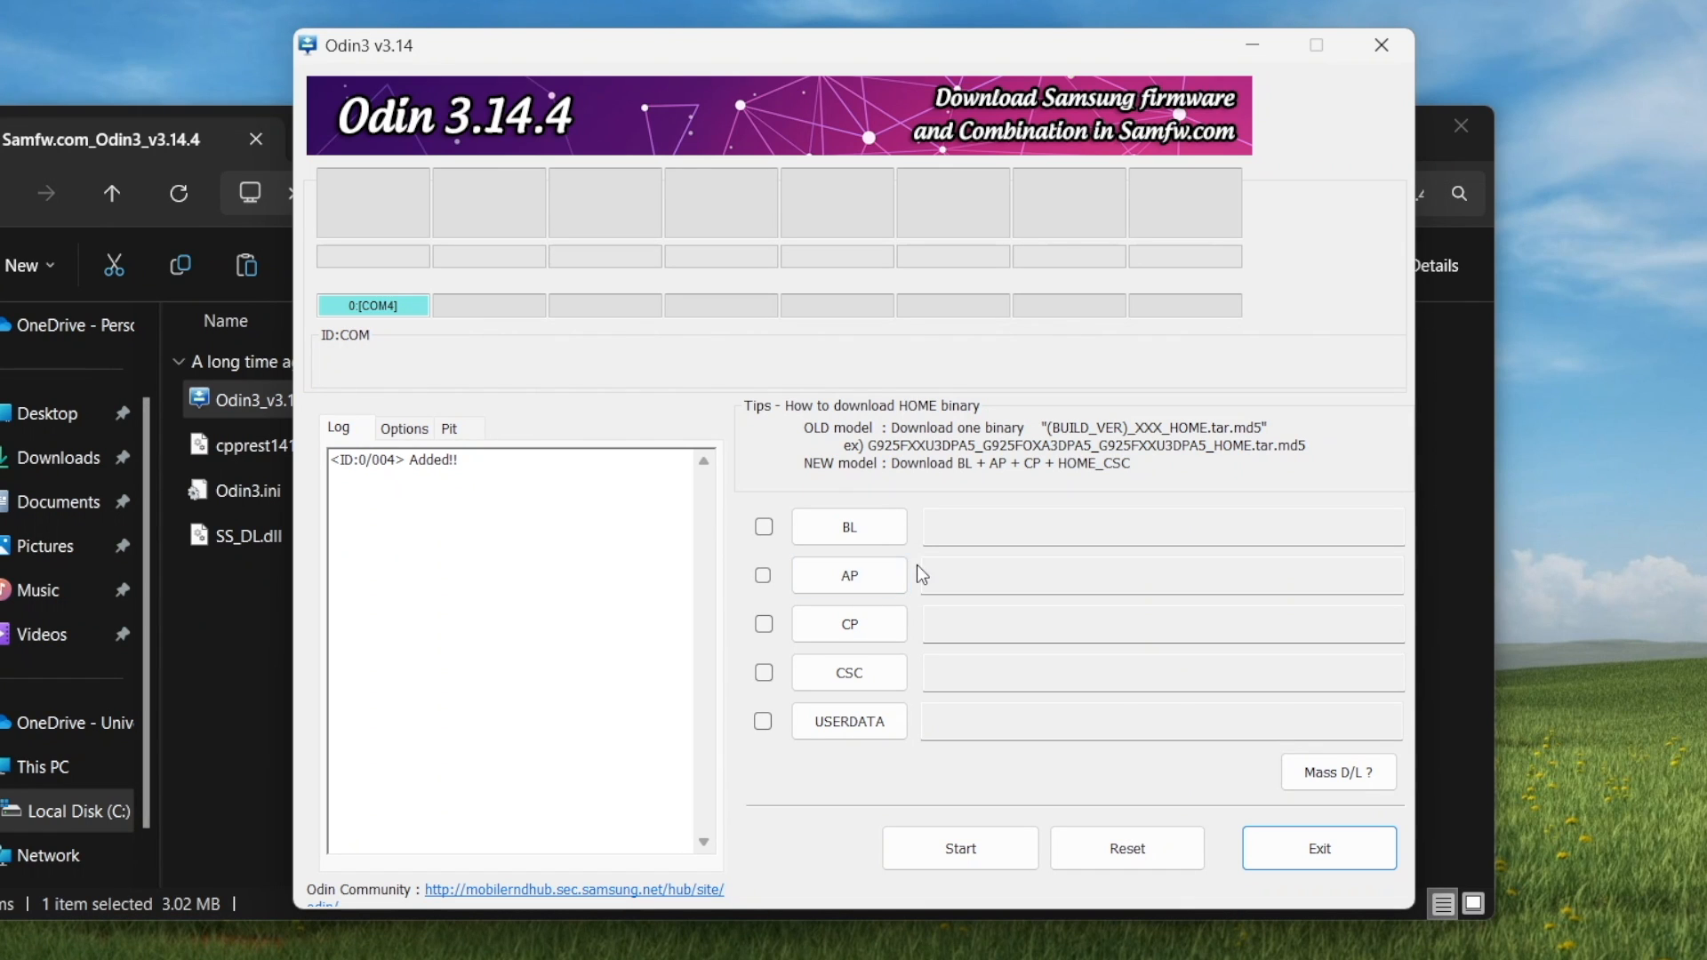
# Load twrp-3.7.0_9-0-dreamlte.img.tar from Downloads into the AP slot
pyautogui.click(848, 575)
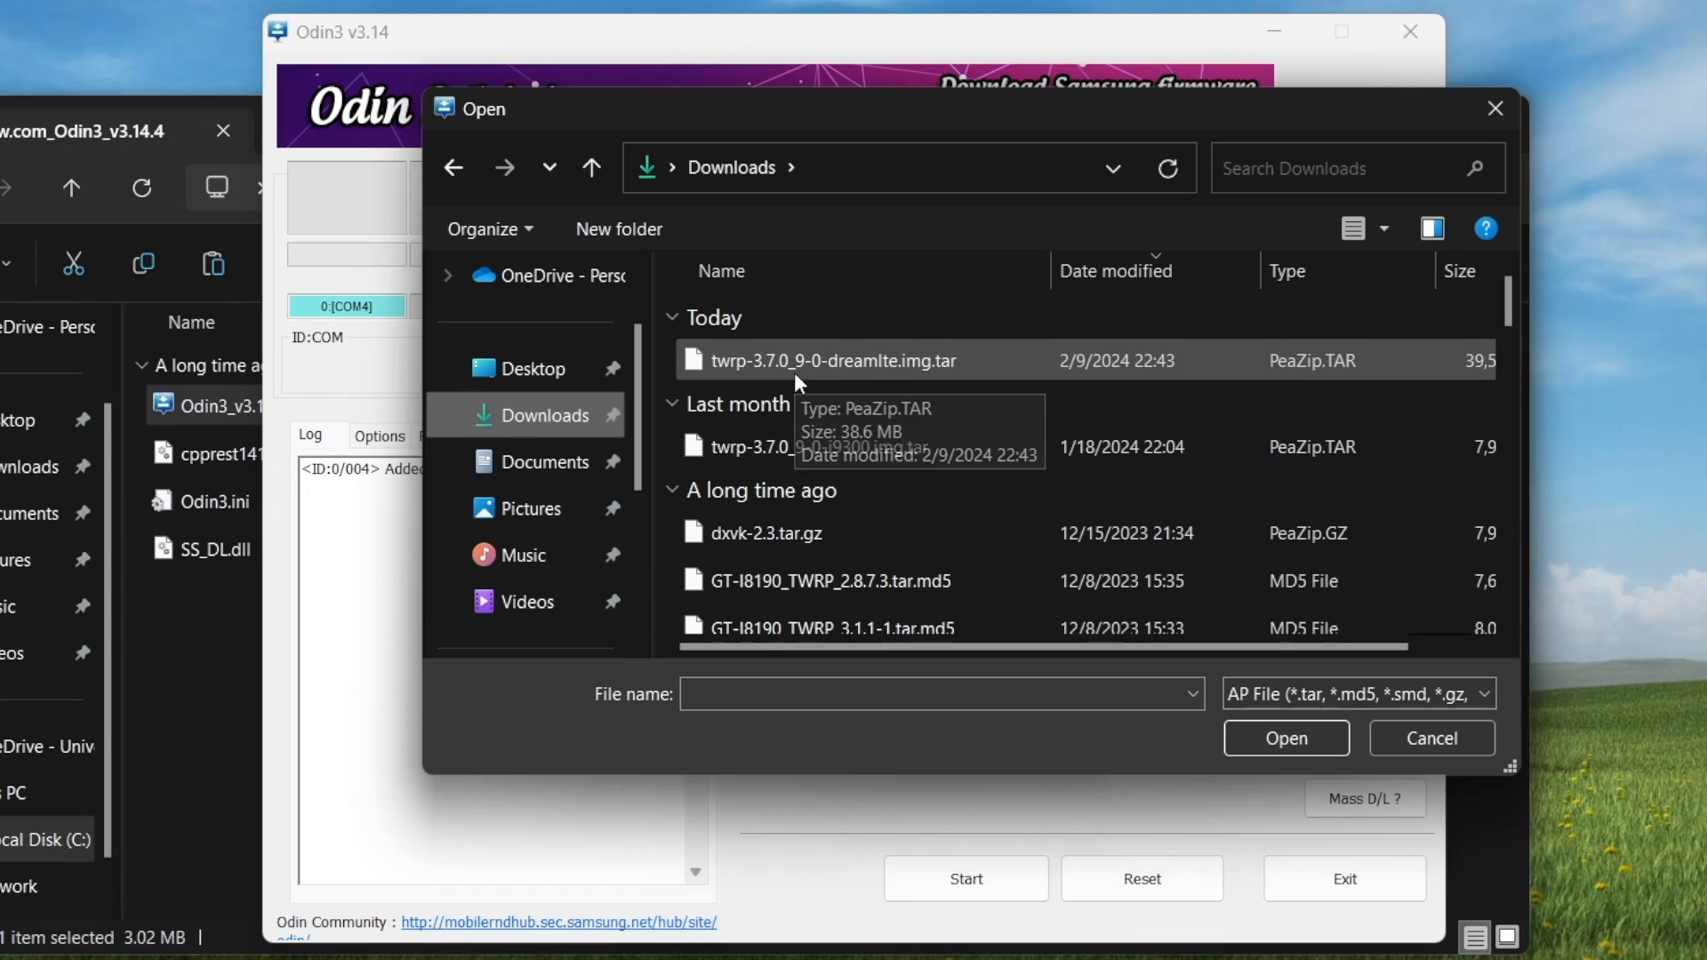
pyautogui.click(833, 360)
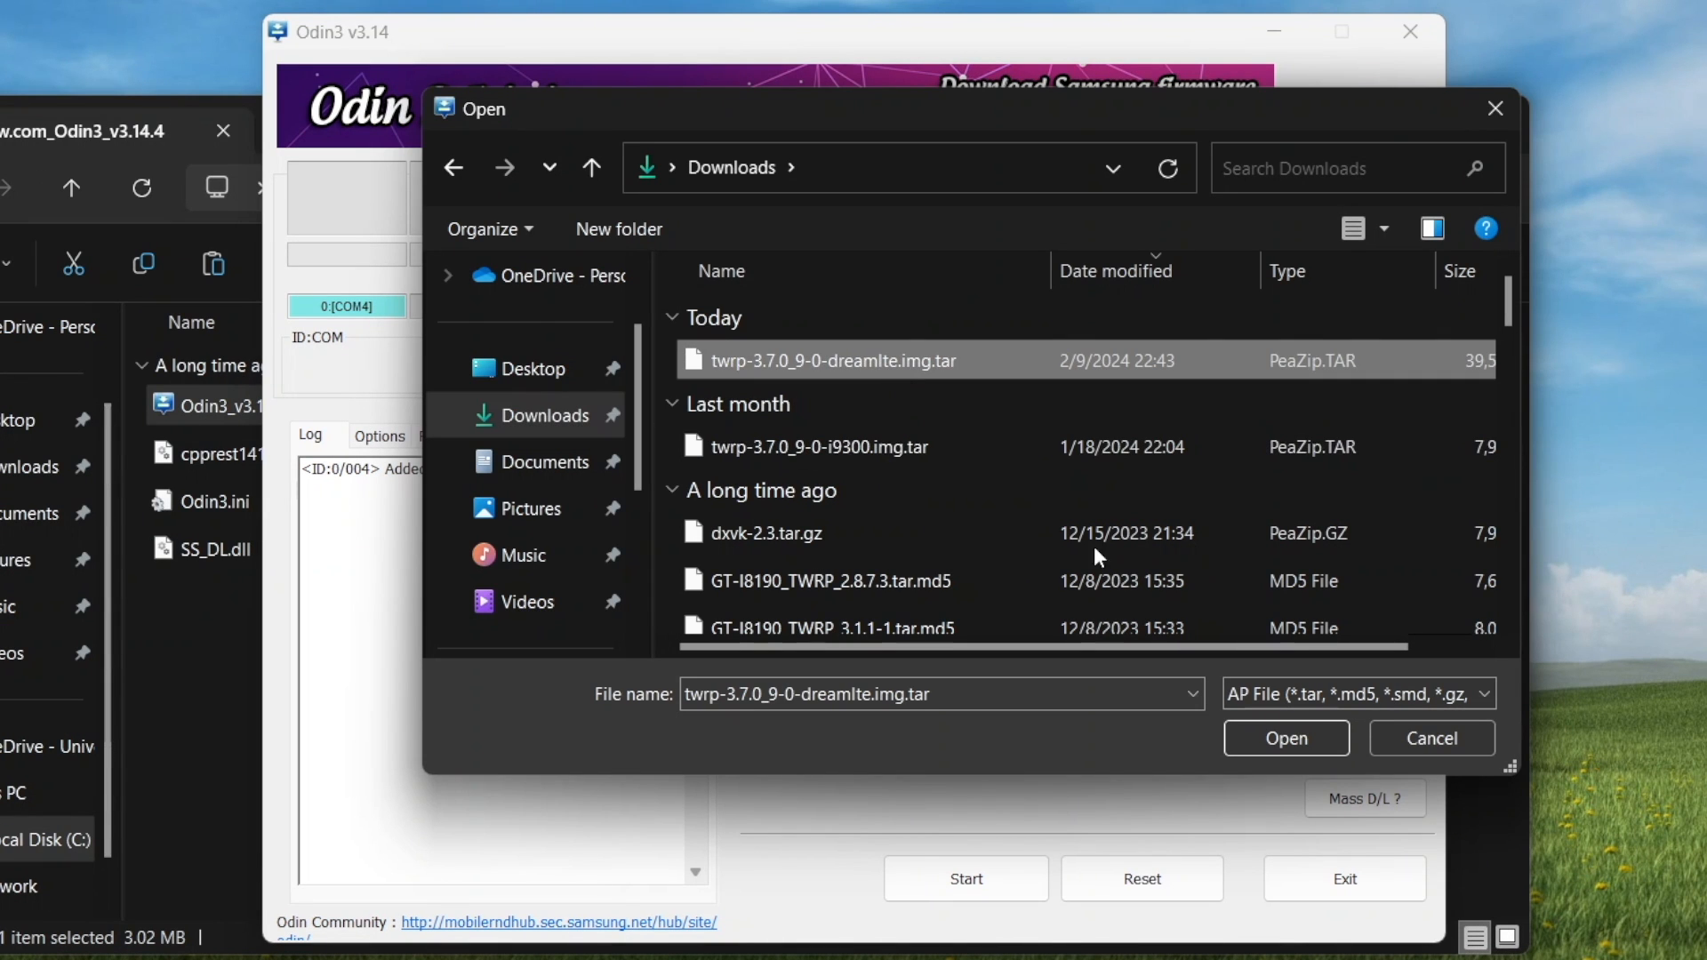
pyautogui.click(1285, 737)
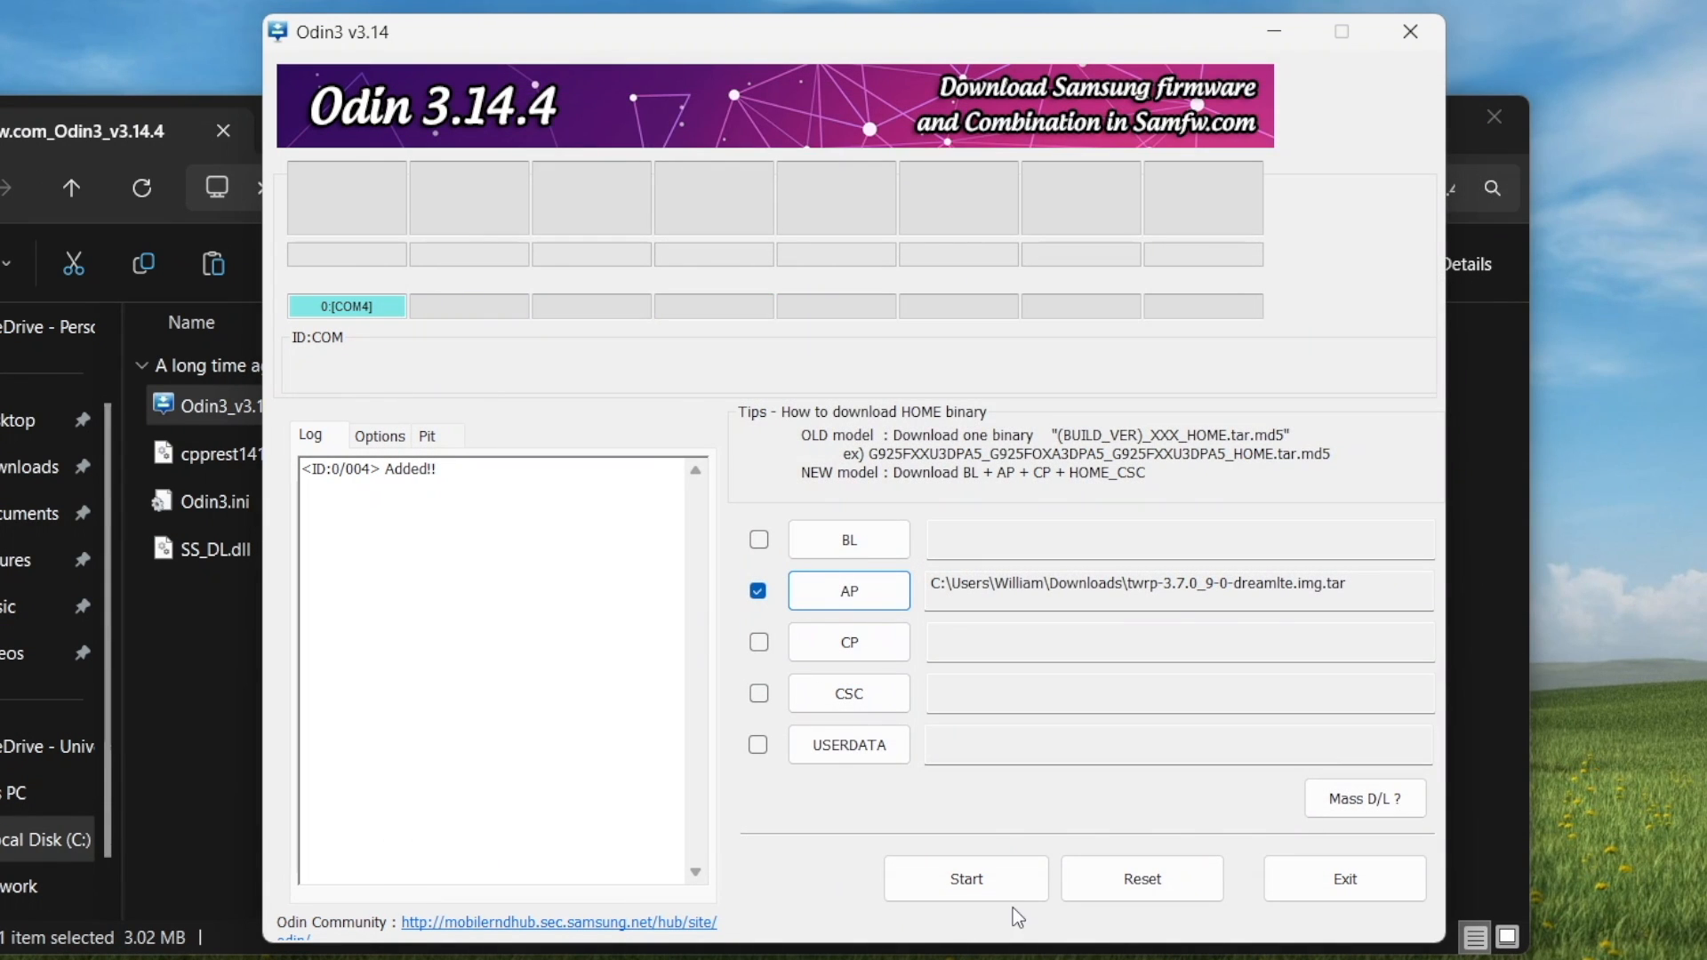